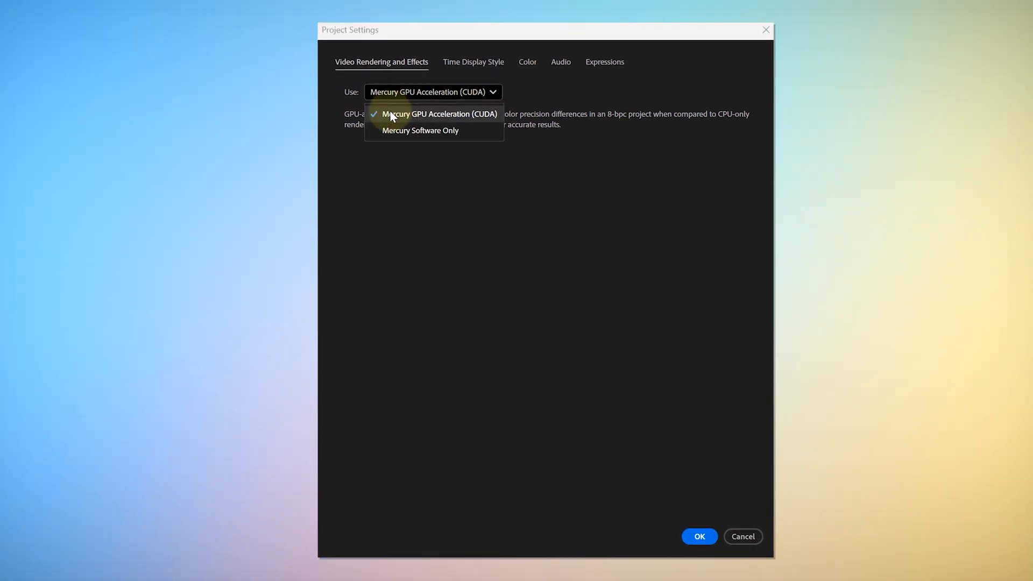
Keep Mercury GPU Acceleration (CUDA) as the project renderer and return to the logo composition
left_click(698, 537)
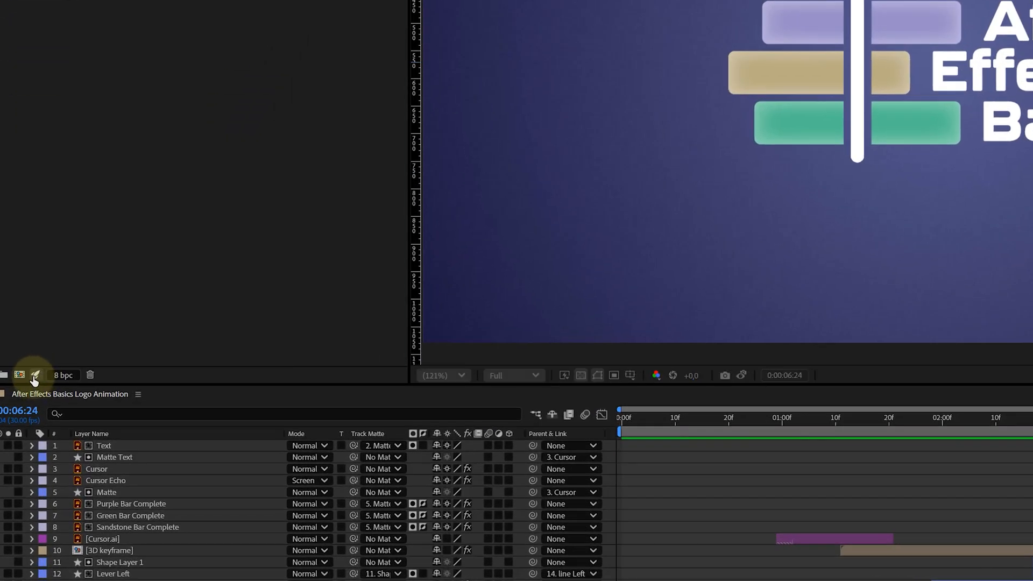
left_click(476, 87)
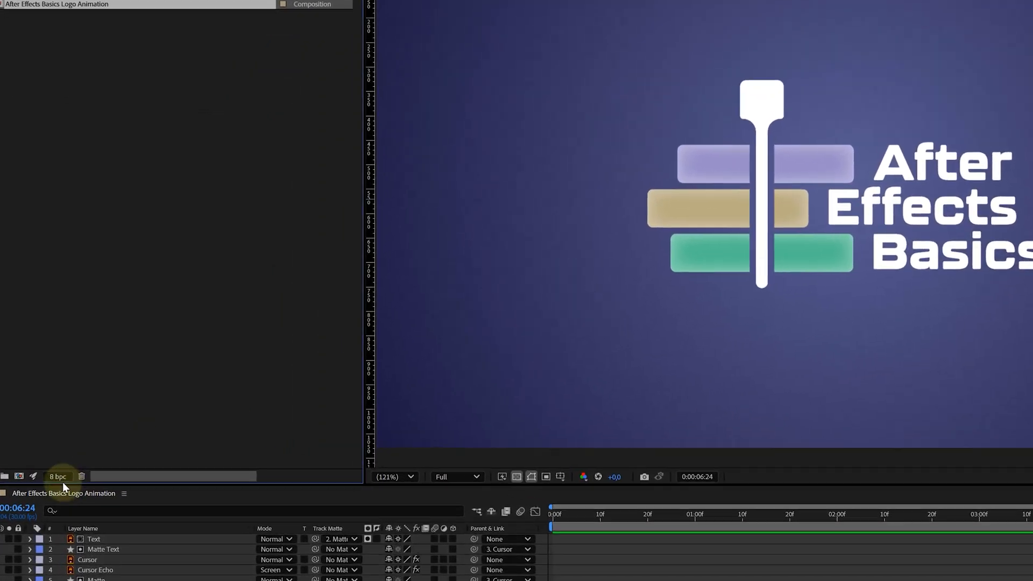
mouse_move(58, 476)
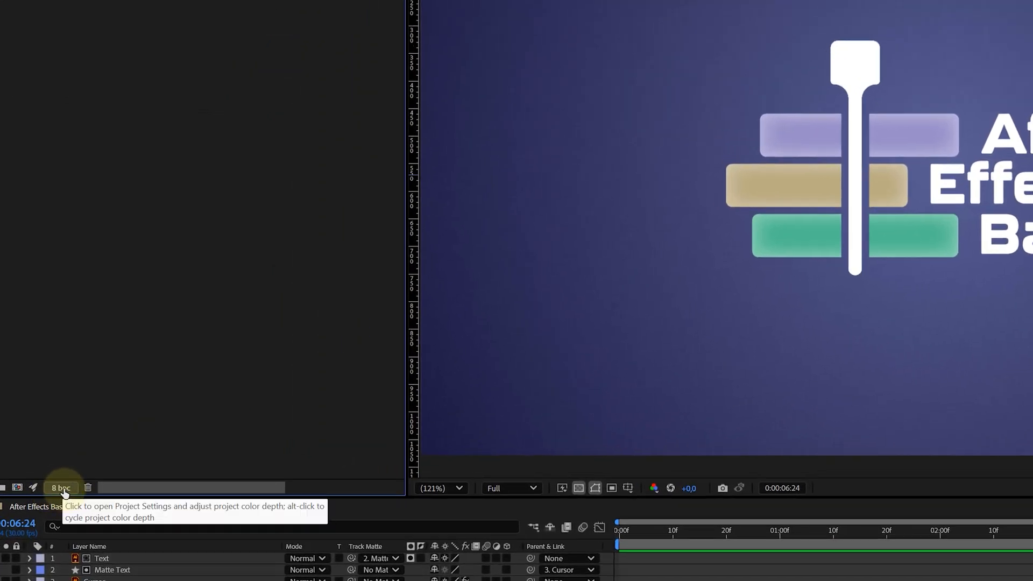
Review the 8 bpc colour settings, then Alt-click the indicator to cycle to a higher bit depth
left_click(61, 488)
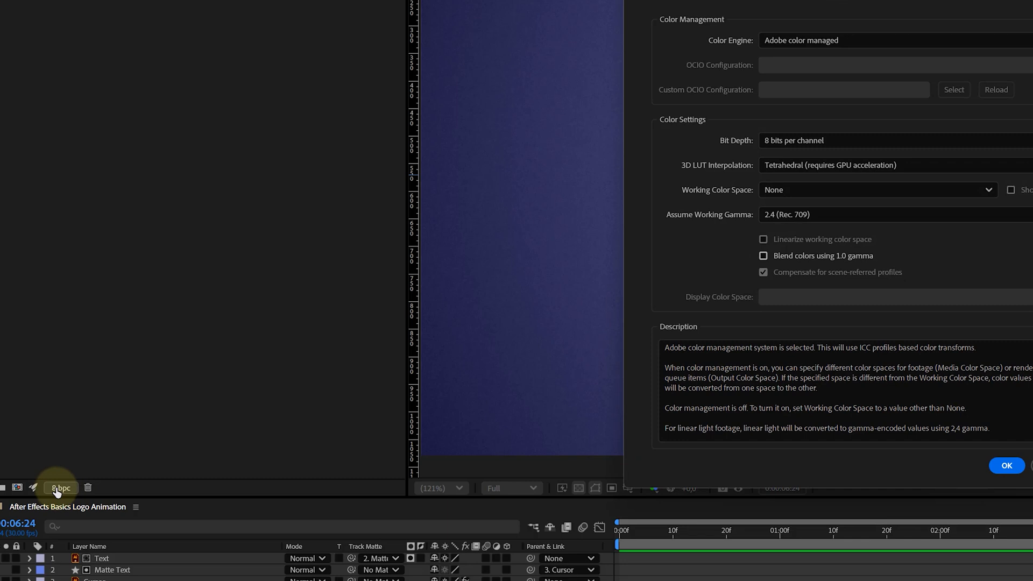
left_click(645, 201)
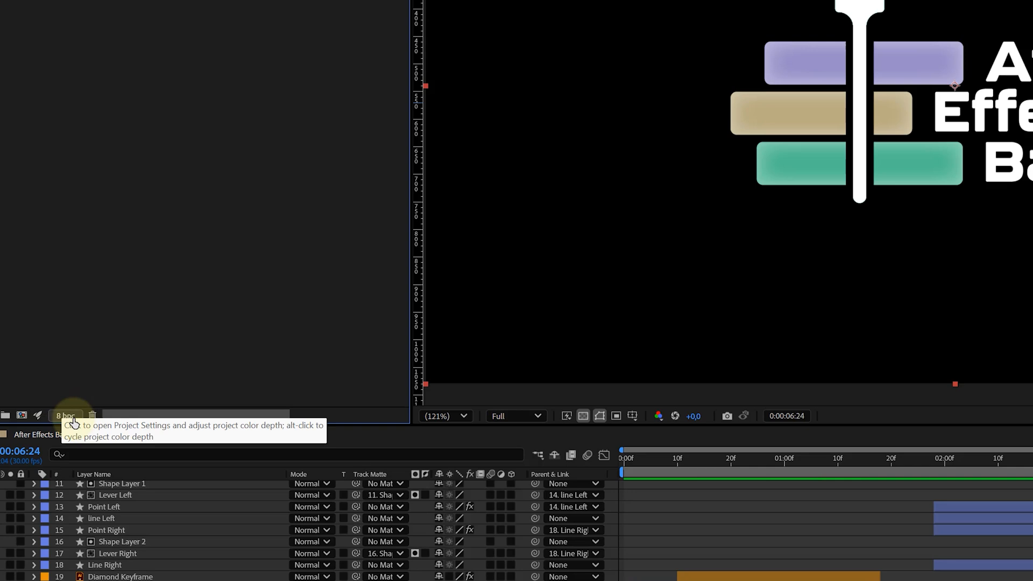
left_click(64, 416)
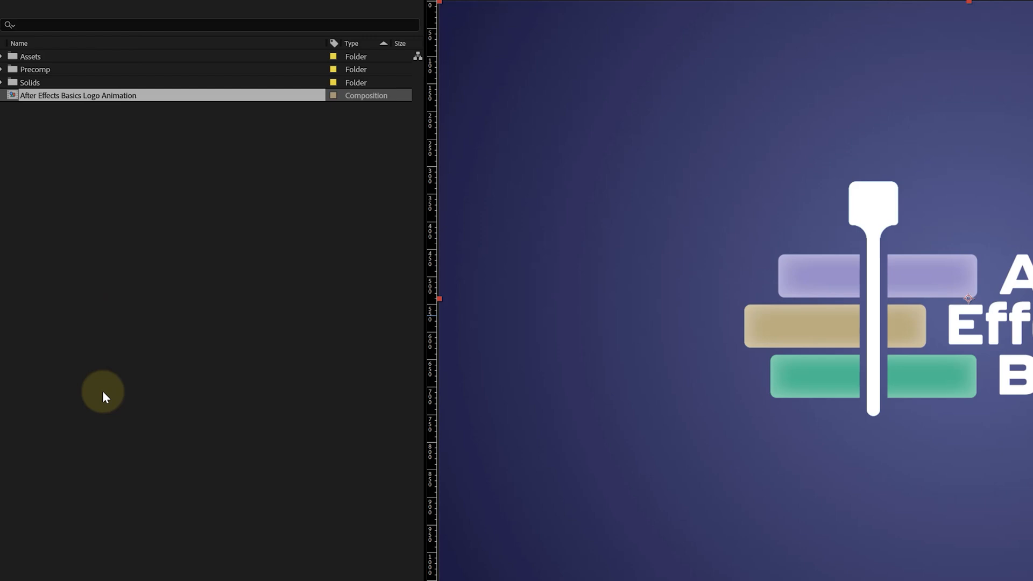
Create a 'Prores Alpha' output template with RGB + Alpha channels and apply it to the render
left_click(102, 482)
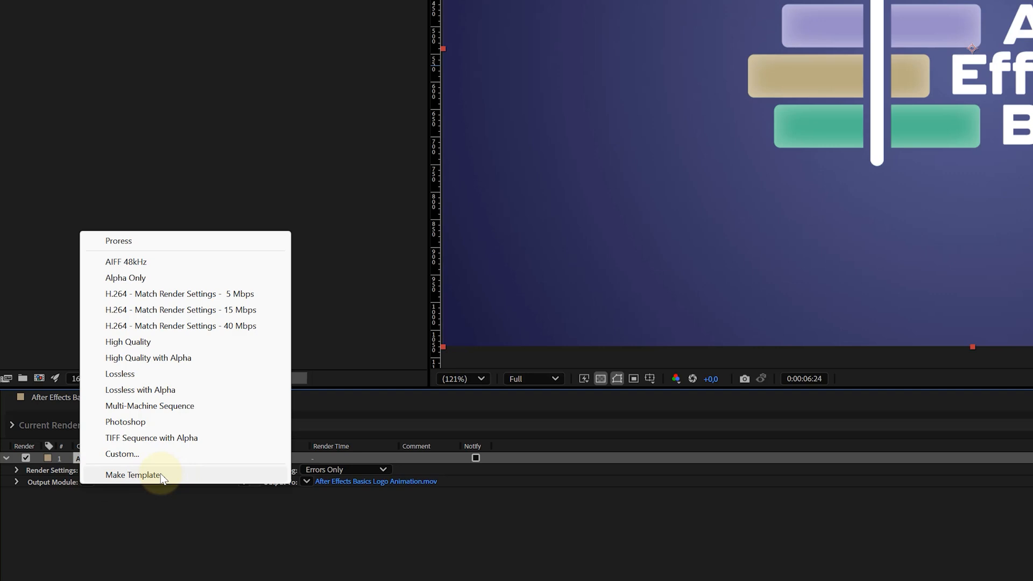
left_click(134, 475)
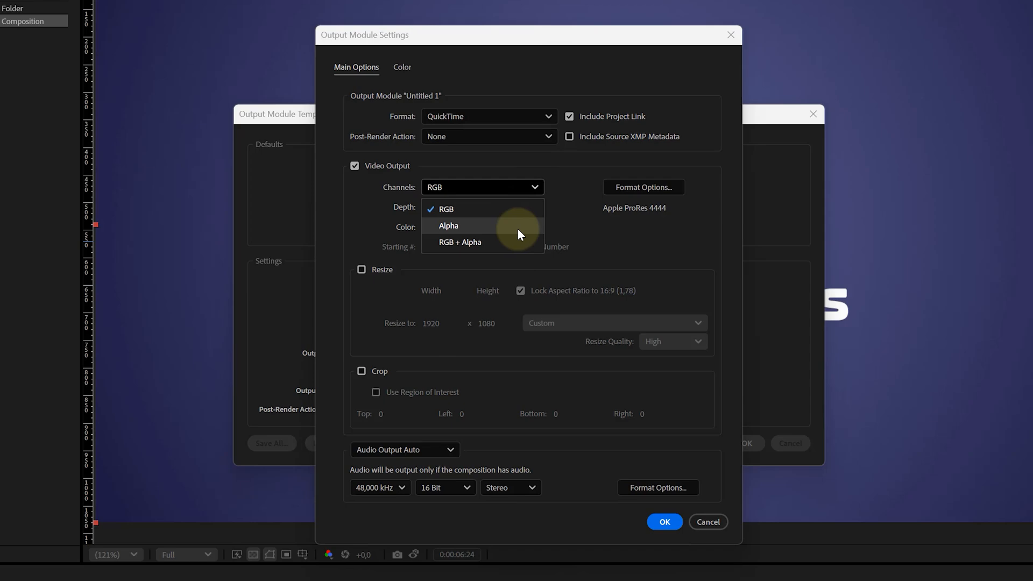
left_click(461, 242)
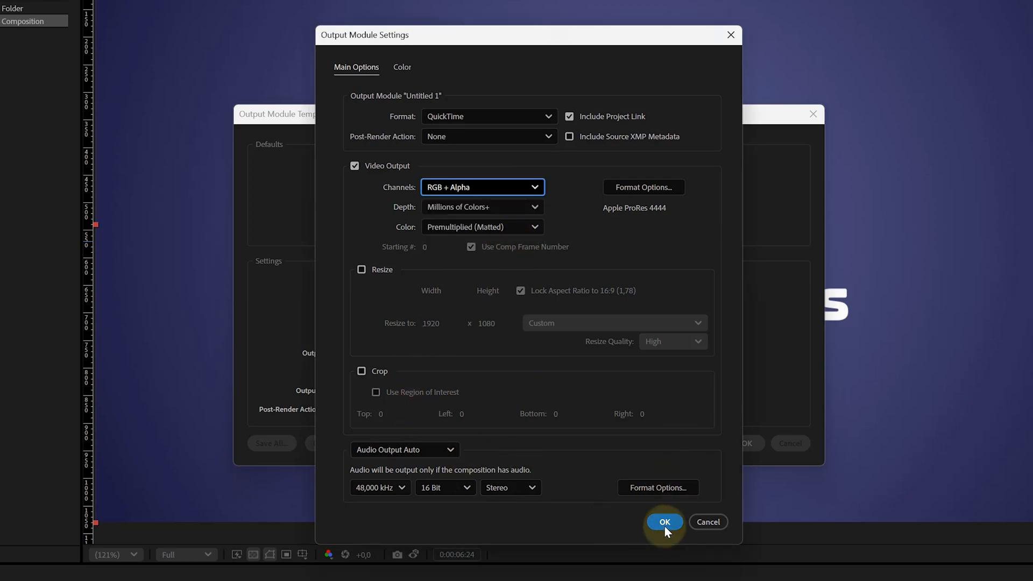
left_click(664, 522)
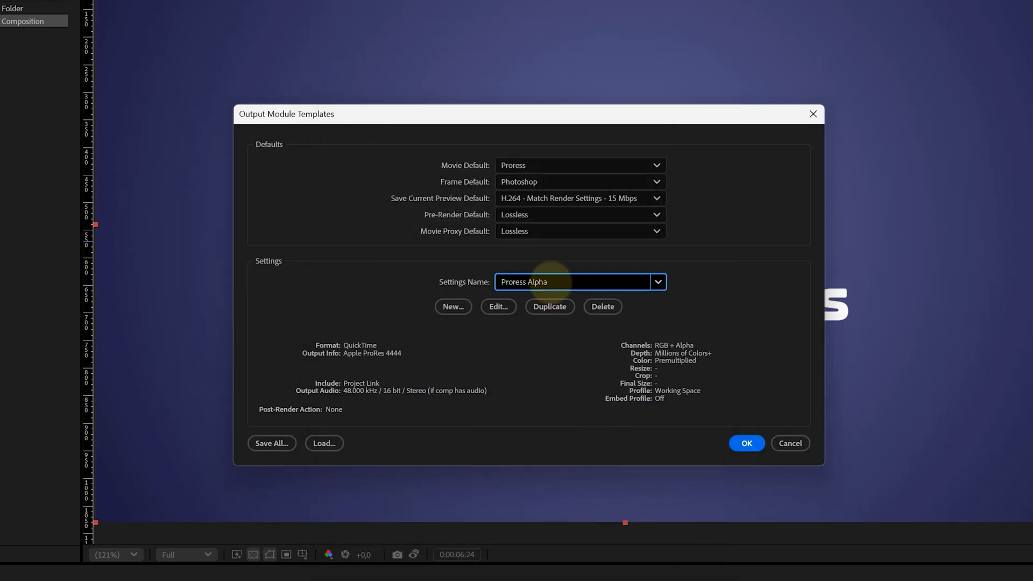
left_click(745, 442)
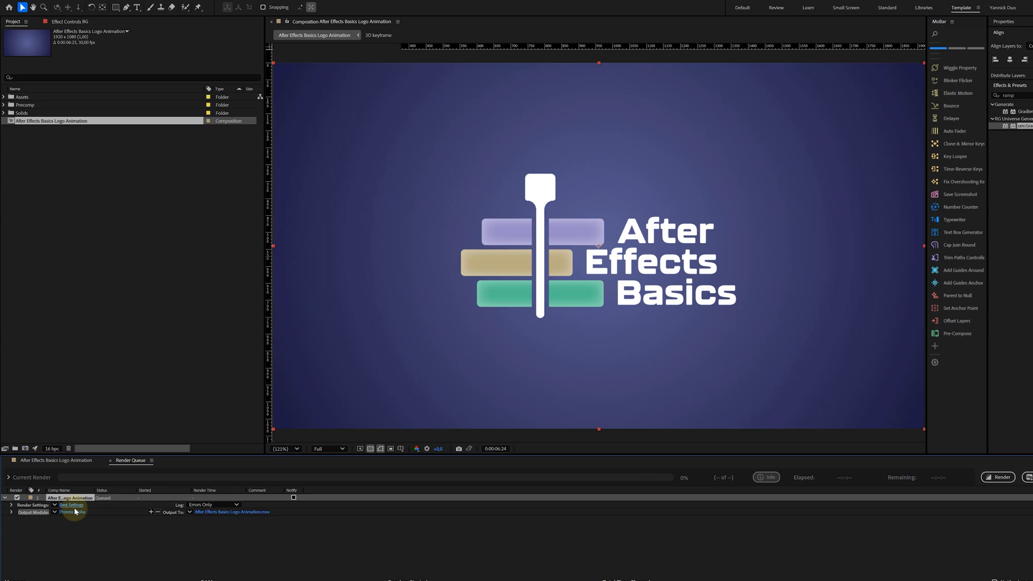
left_click(80, 511)
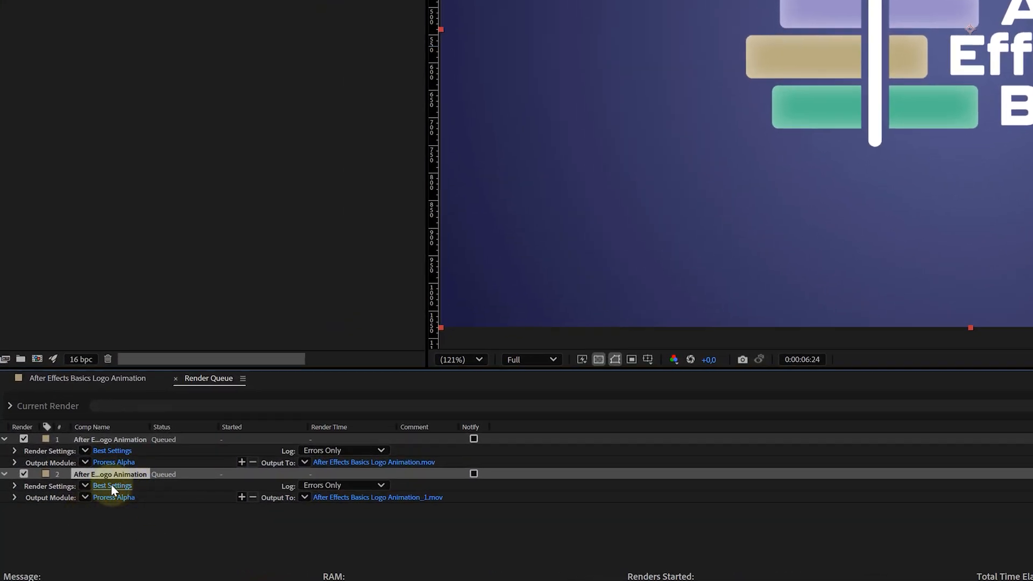
mouse_move(118, 499)
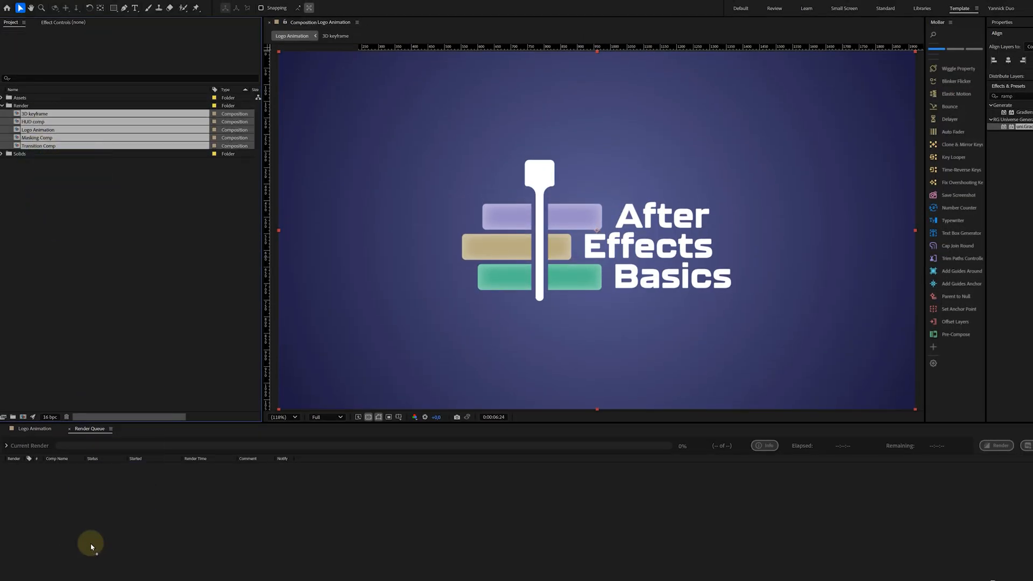
Add the Render folder comps to the Render Queue and choose the 3D keyframe output destination
left_click(995, 445)
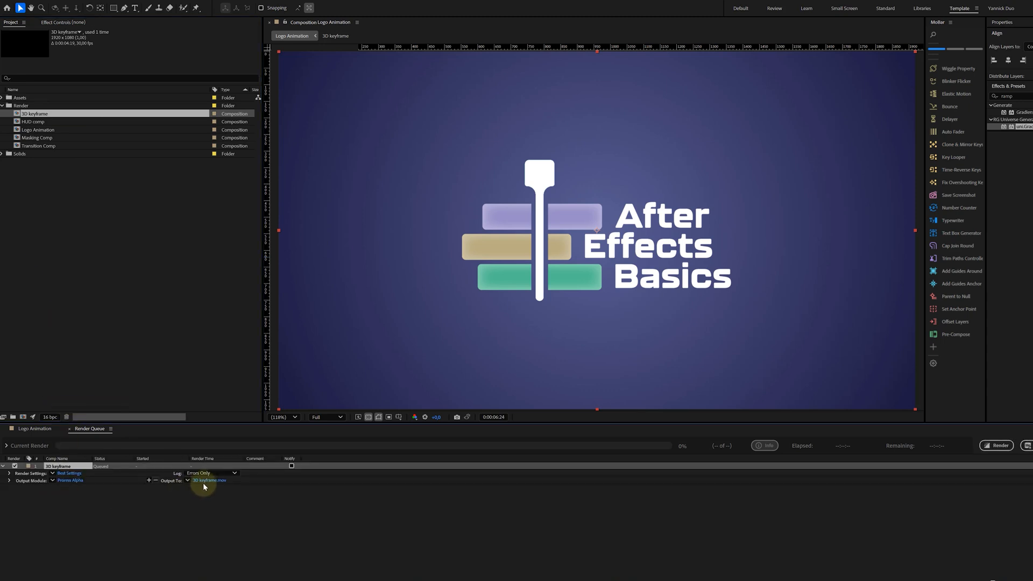
left_click(33, 121)
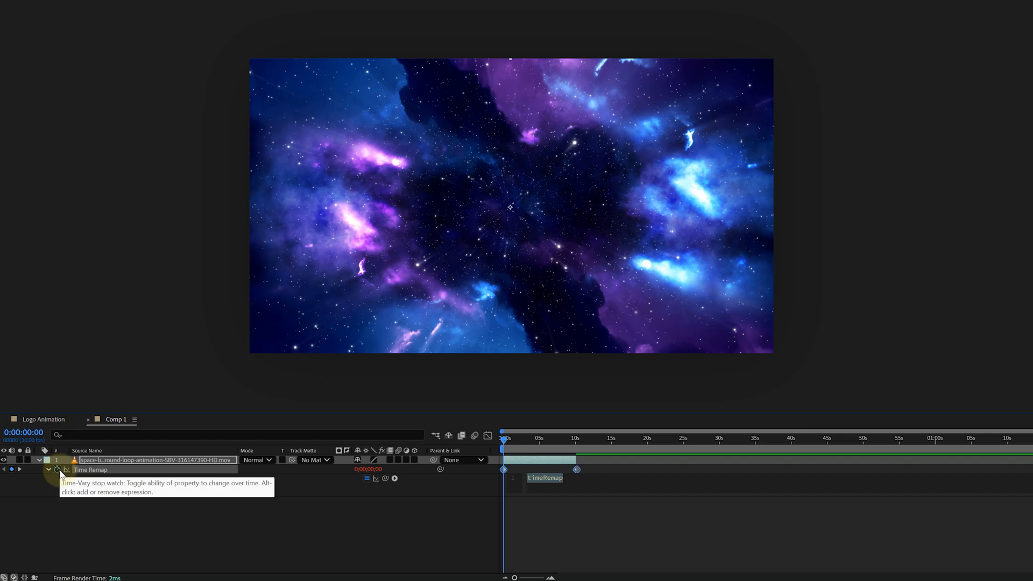
Type 'loop' in the Time Remap expression and insert loopOut() from autocomplete
type("loopo")
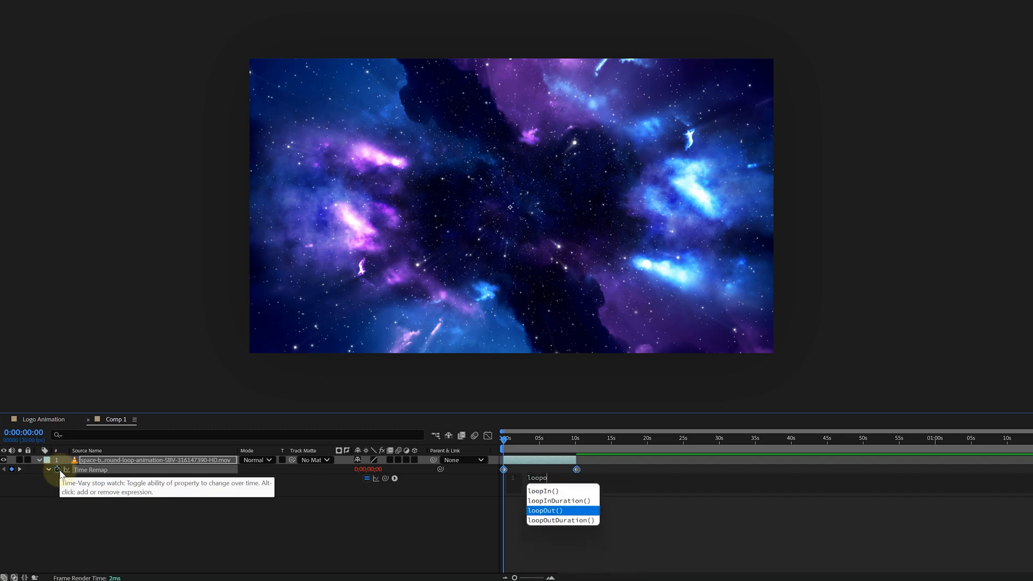
left_click(546, 510)
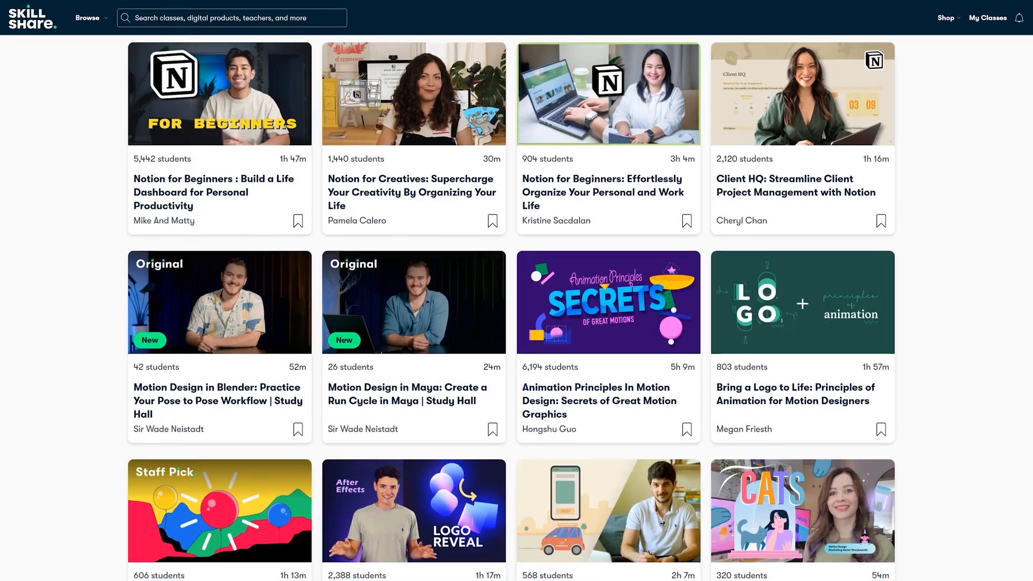
Scroll down through the Skillshare class catalog
scroll("down", 3)
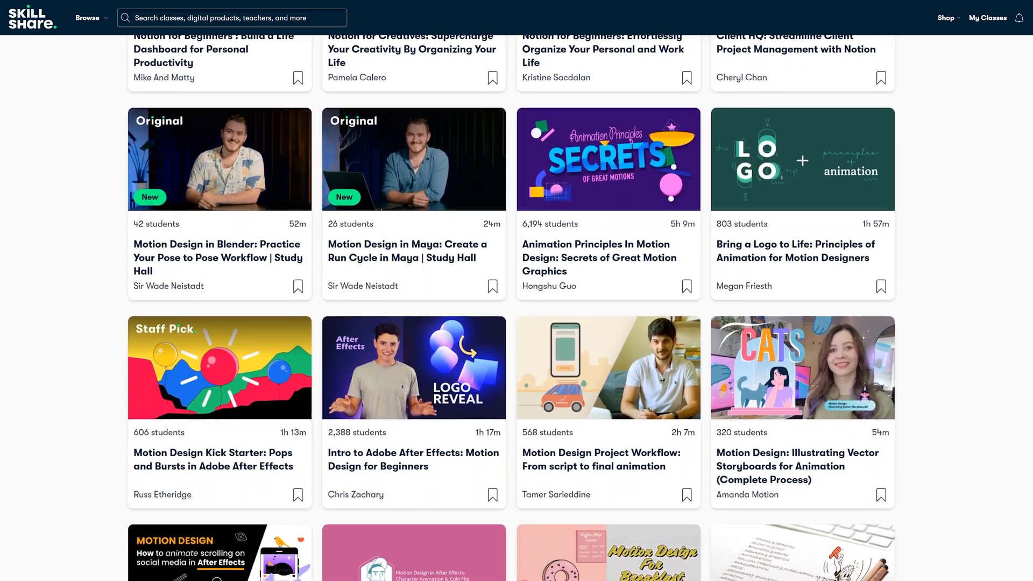
scroll("down", 3)
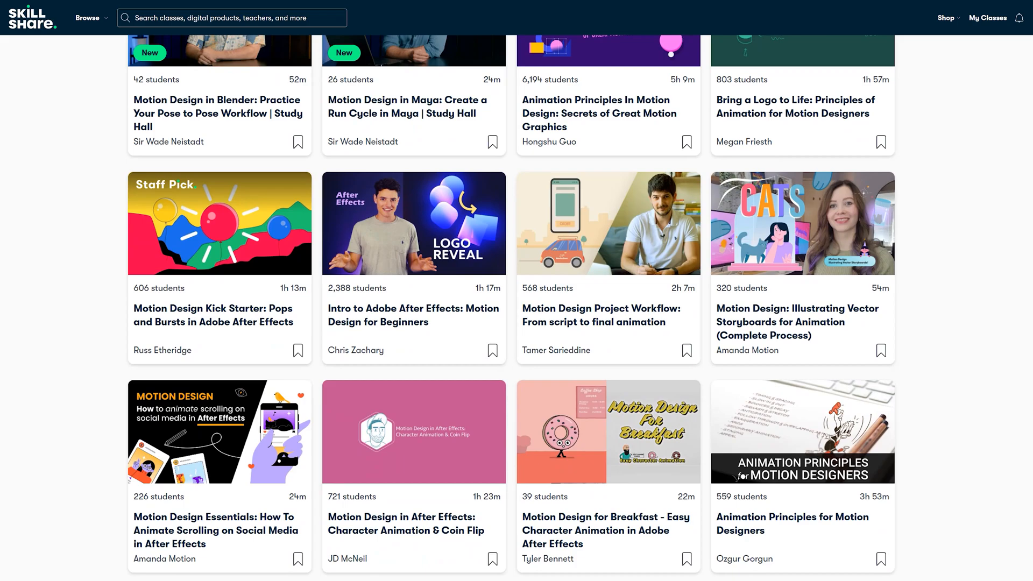
scroll("down", 3)
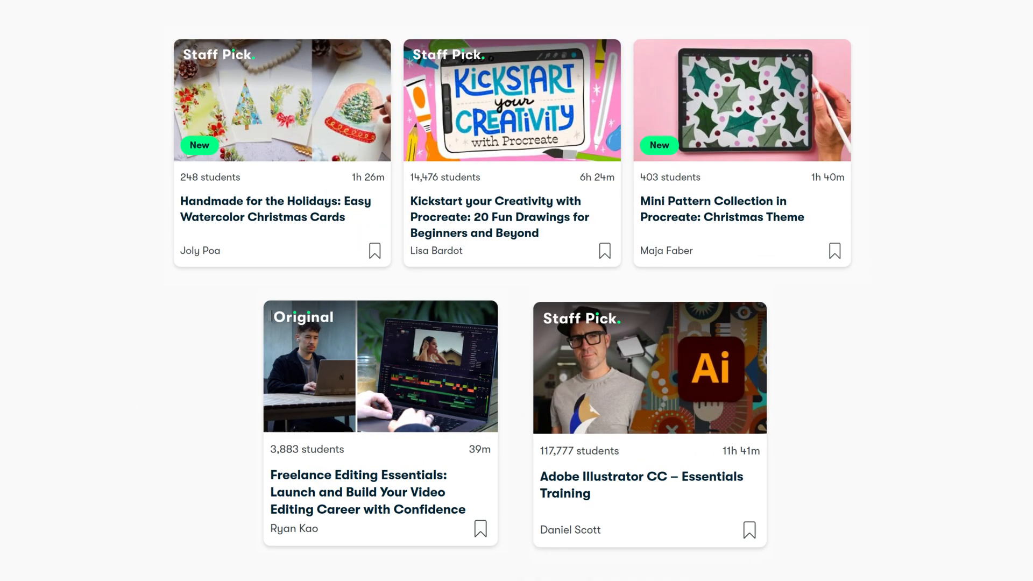
Open Film & Video from the Browse menu and scroll its featured and popular classes
left_click(100, 18)
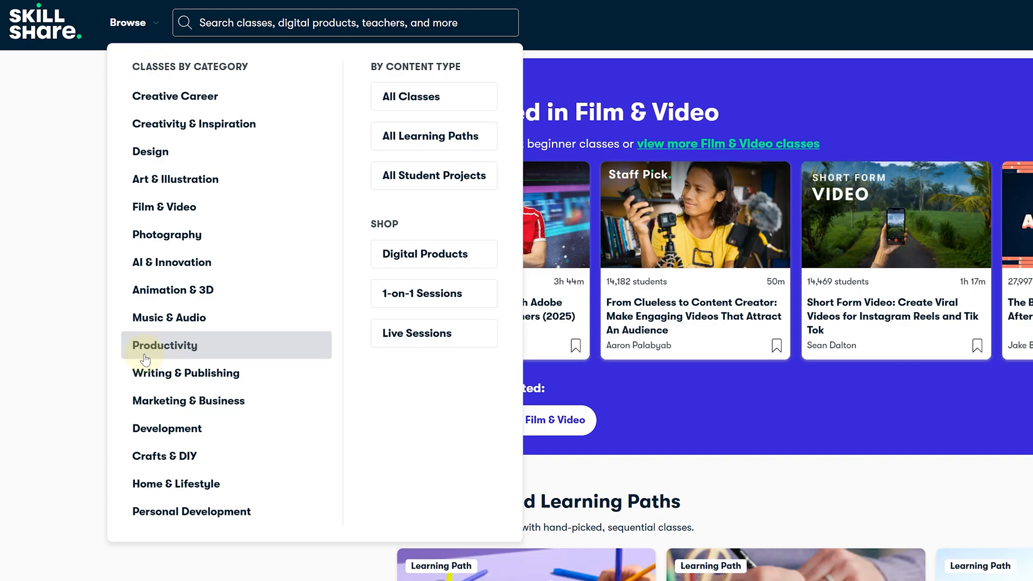
left_click(163, 206)
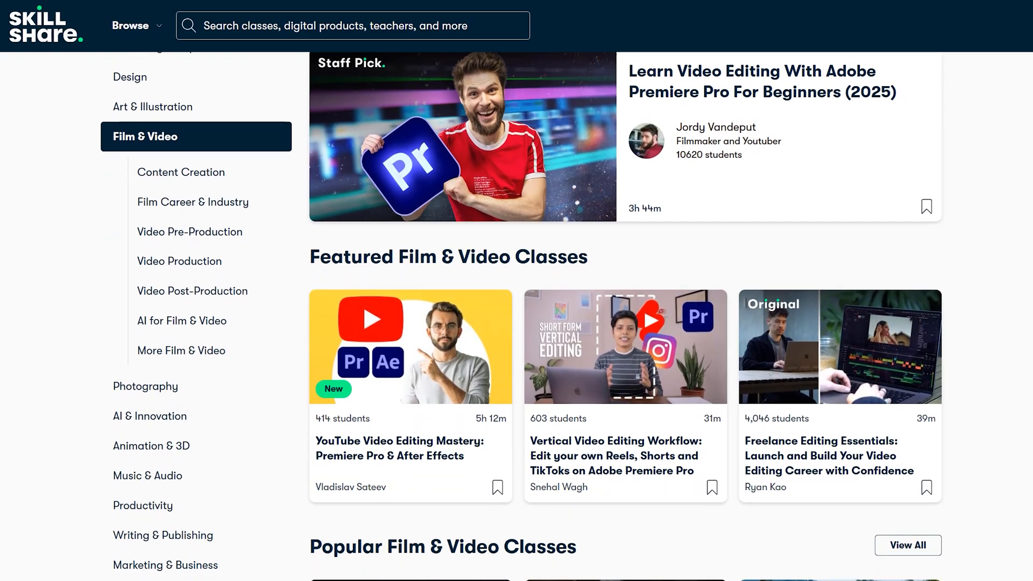
scroll("down", 3)
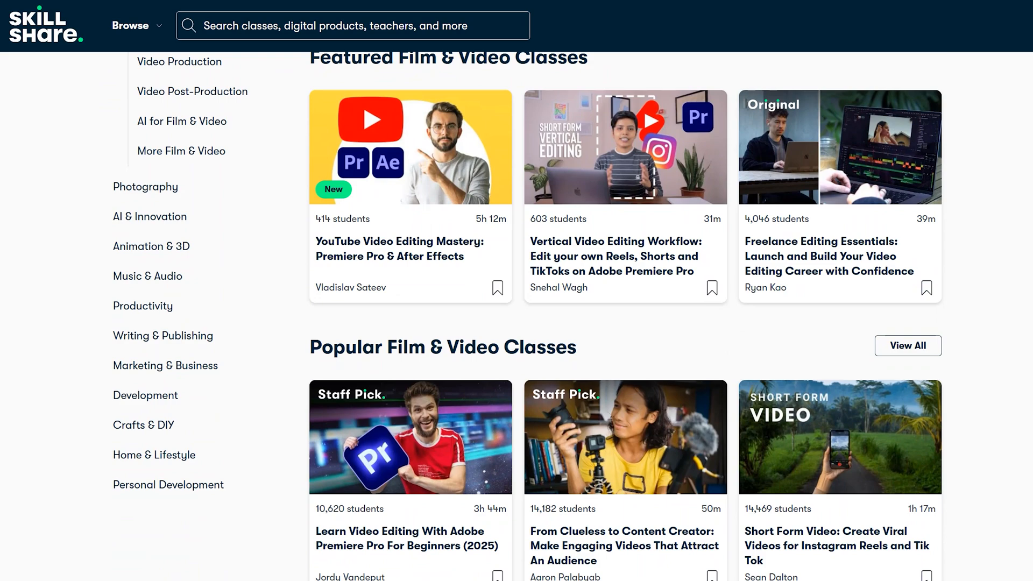
scroll("down", 3)
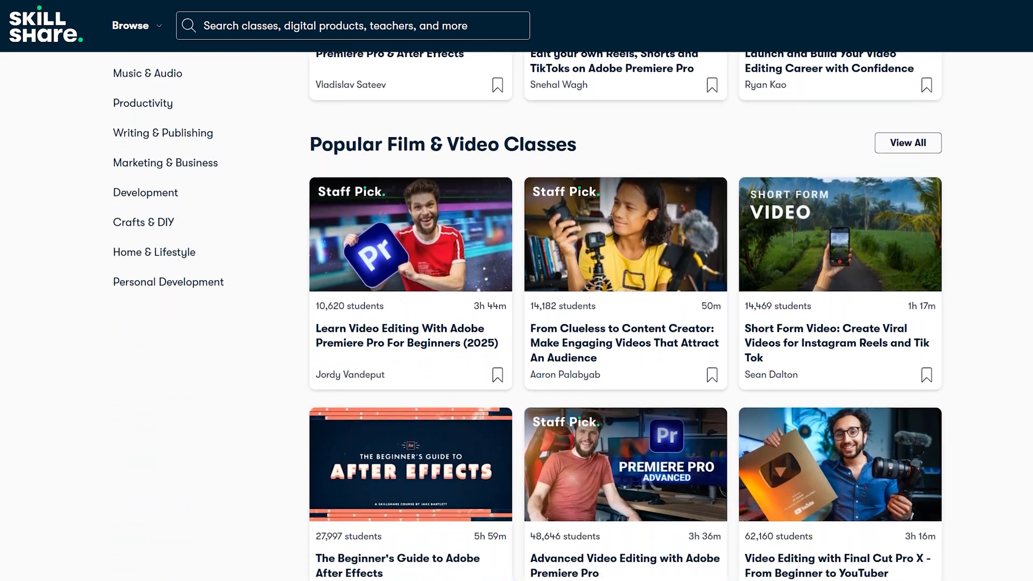
scroll("down", 3)
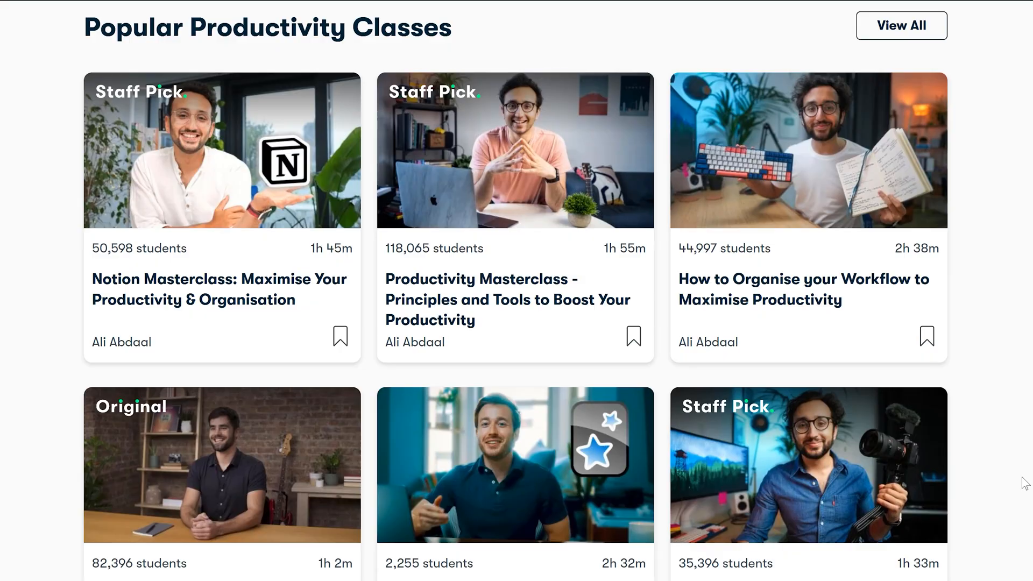
Scroll the landing page to the 25K+ classes, 600K+ members, 8K+ teachers stats
scroll("down", 3)
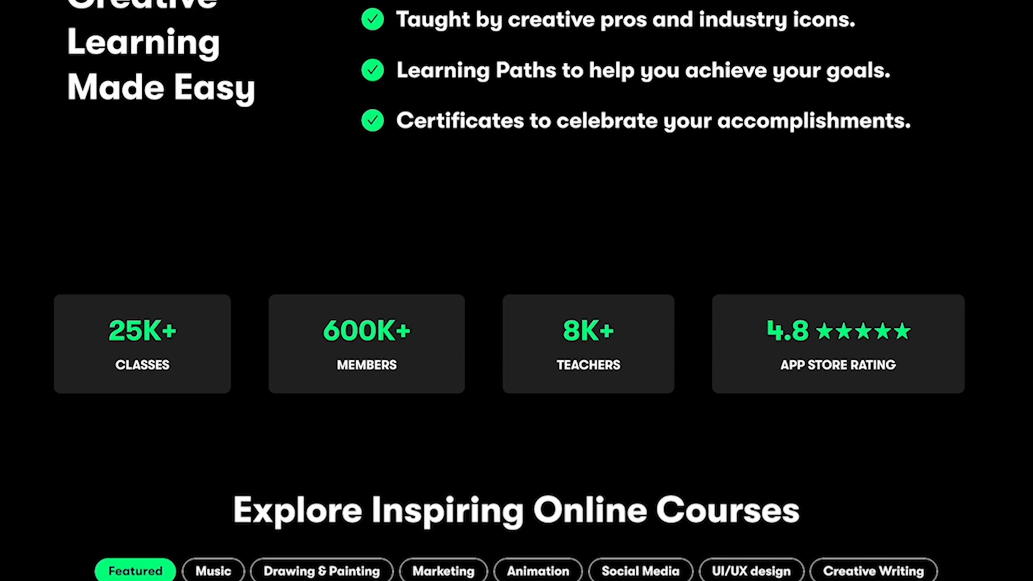
scroll("down", 3)
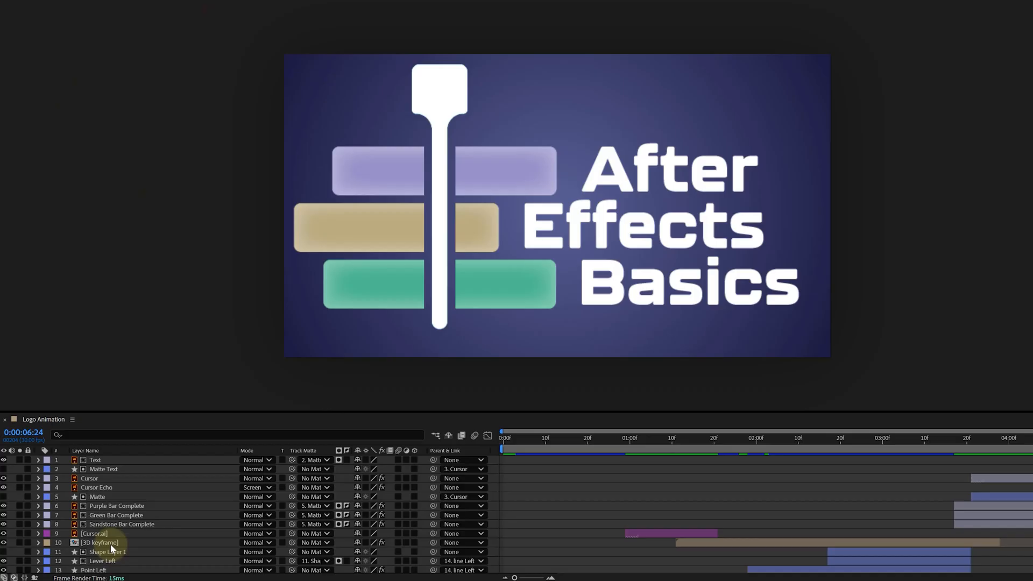
Select the Text layer, then select and right-click the Purple Bar Complete layer
left_click(116, 505)
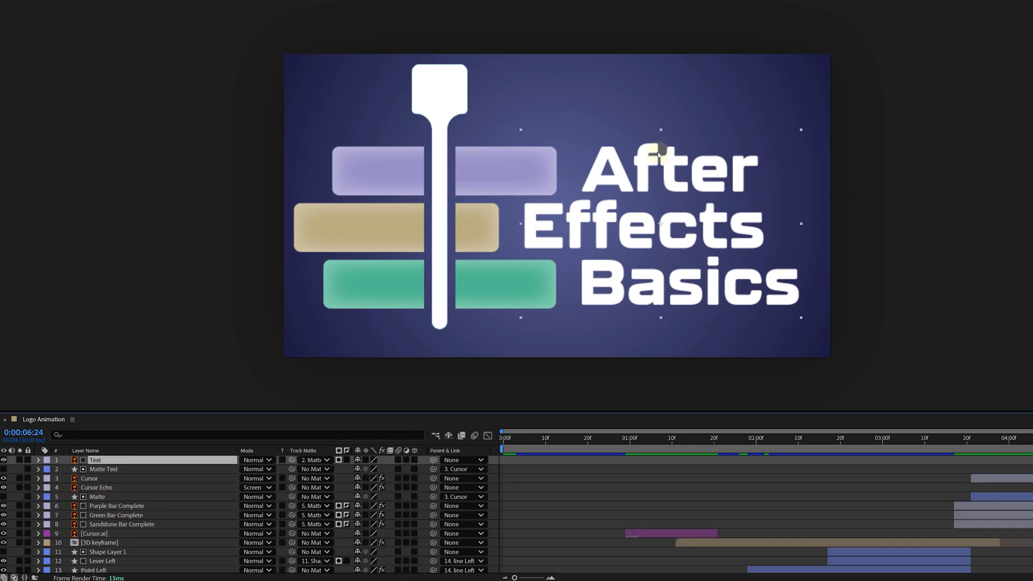
mouse_move(737, 239)
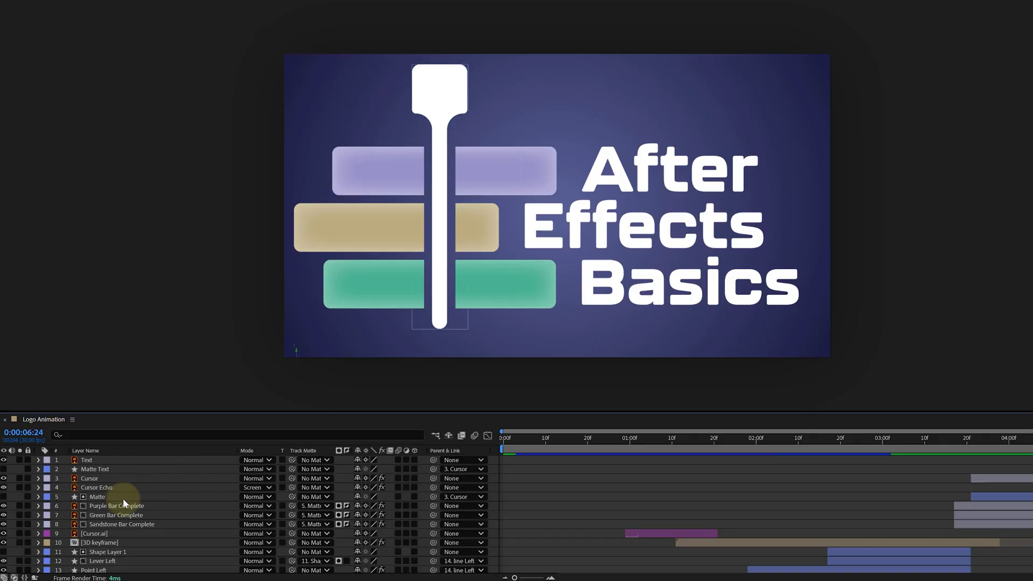
left_click(117, 505)
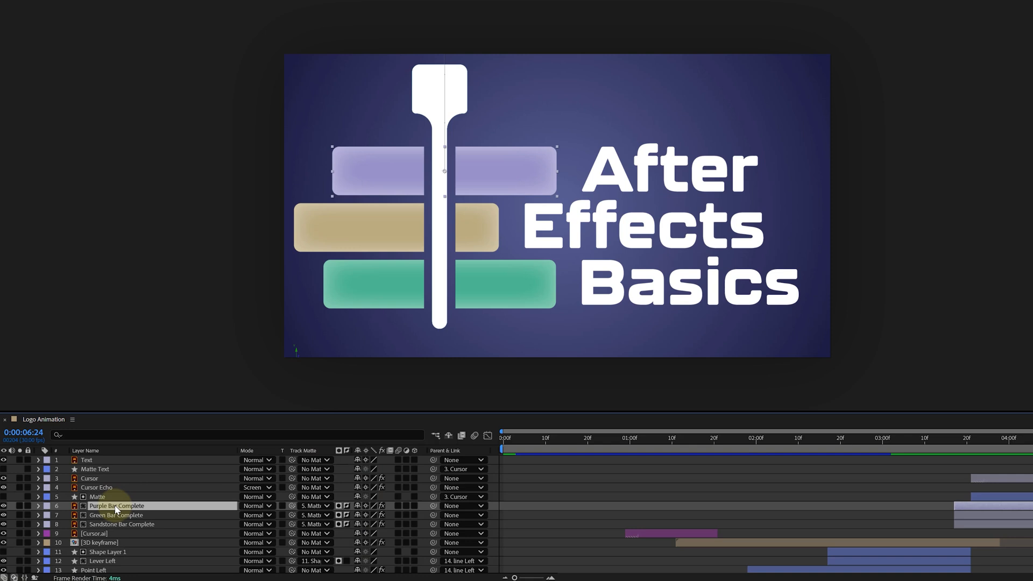
right_click(117, 505)
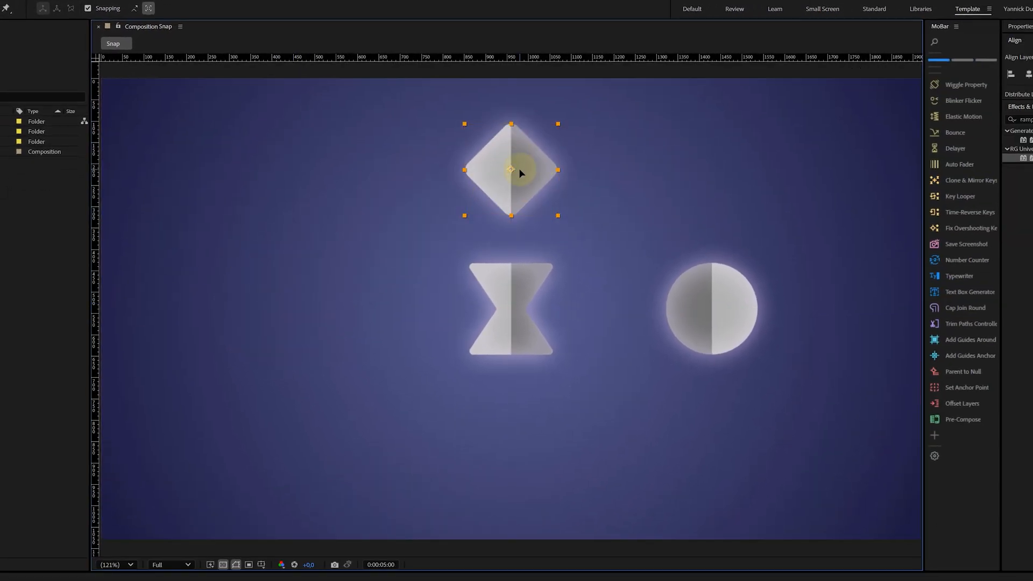
Drag the diamond shape in the Snap composition until it snaps into alignment
left_click_drag(511, 171, 311, 317)
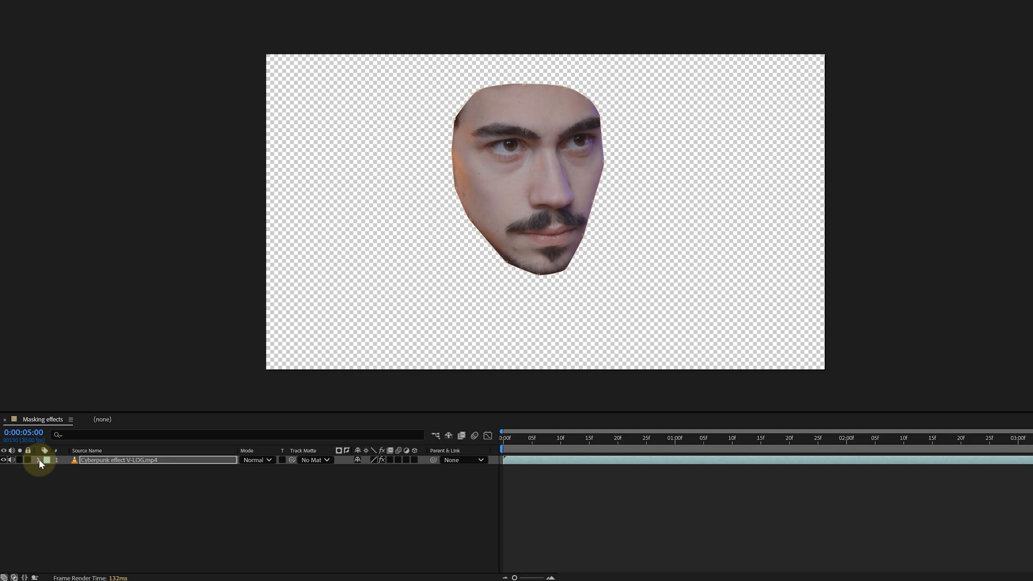
Twirl open the Cyberpunk effect V-LOG.mp4 layer and its Effects group
left_click(39, 460)
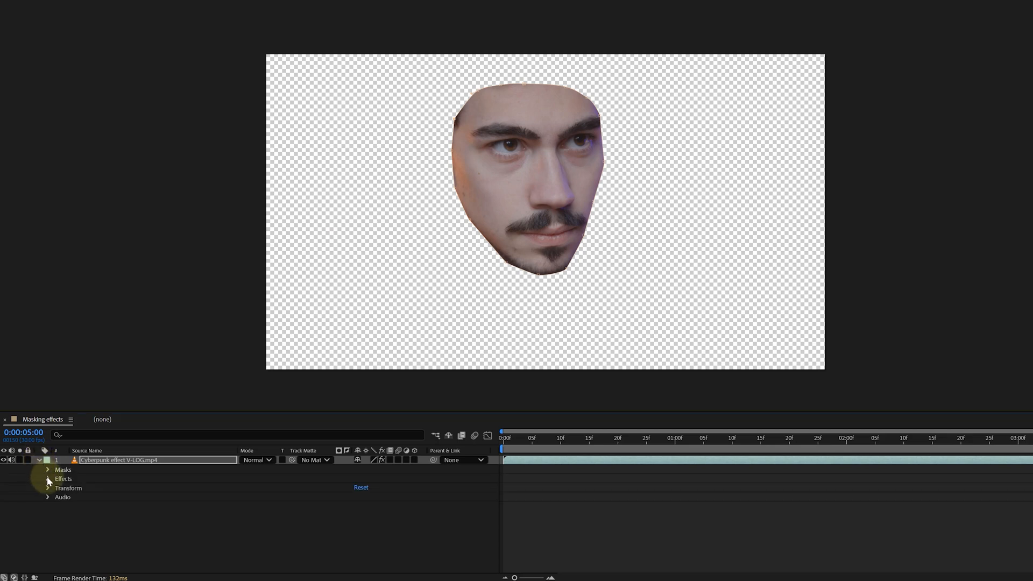
left_click(48, 478)
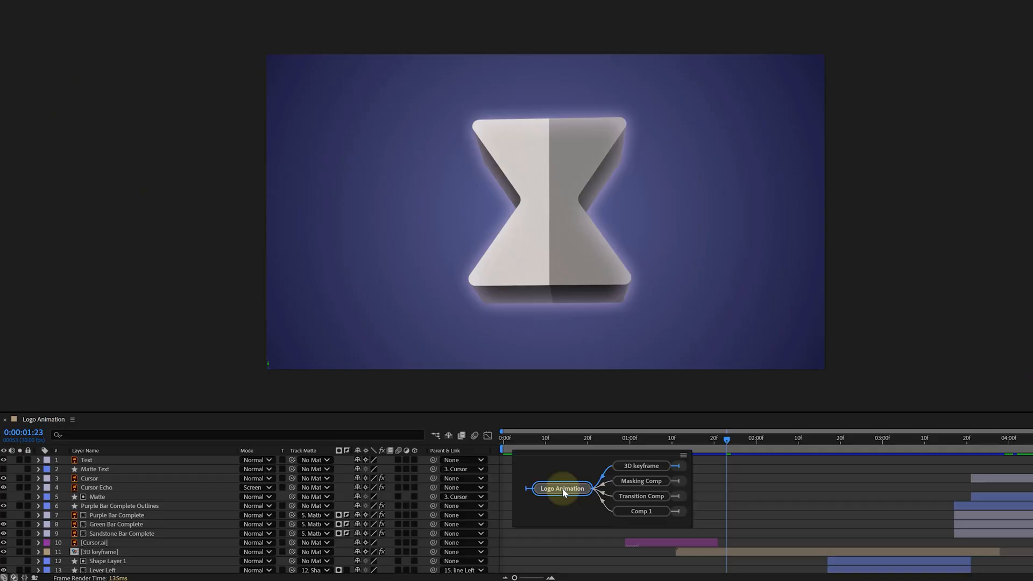
mouse_move(588, 516)
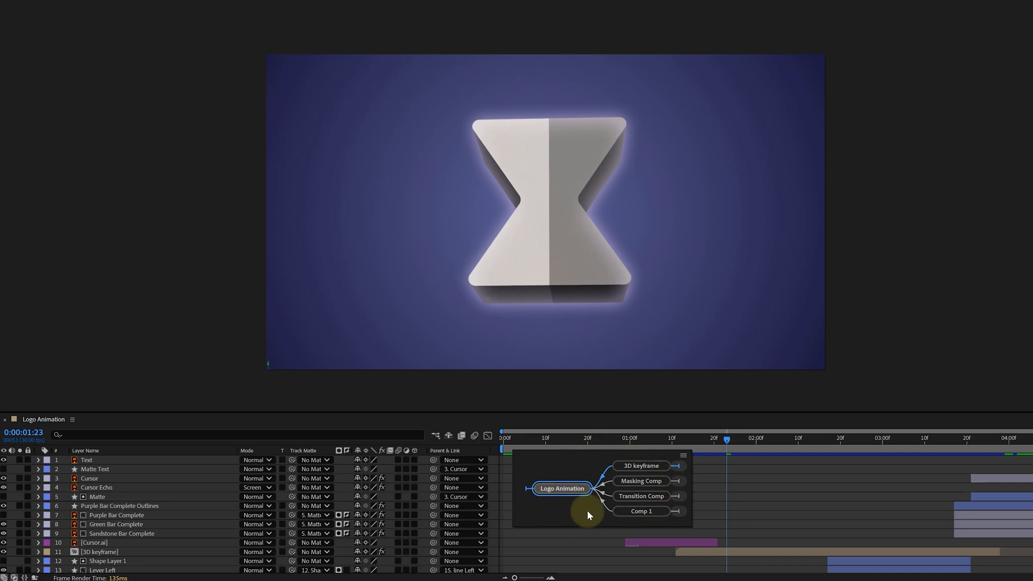
mouse_move(568, 484)
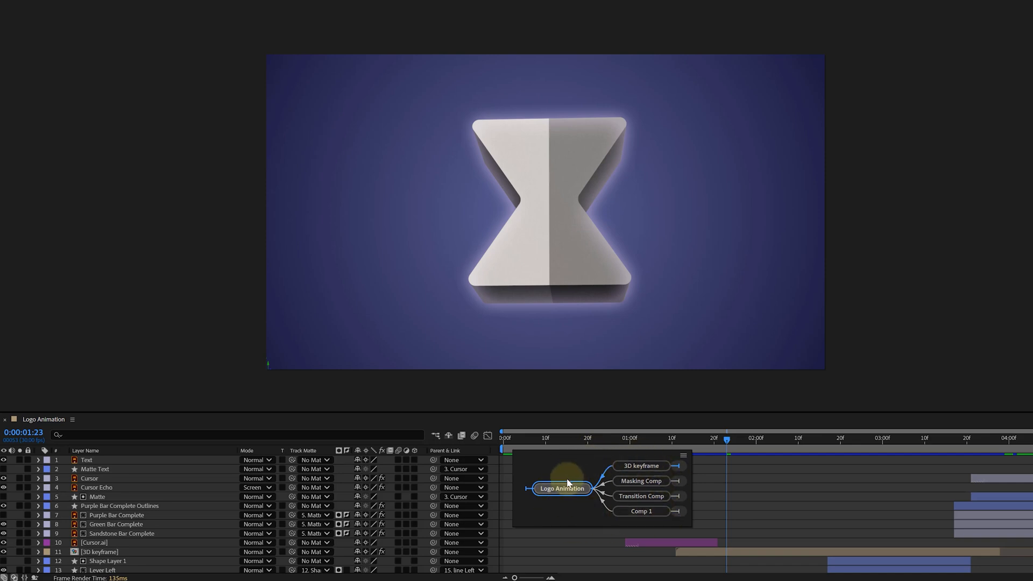
mouse_move(568, 500)
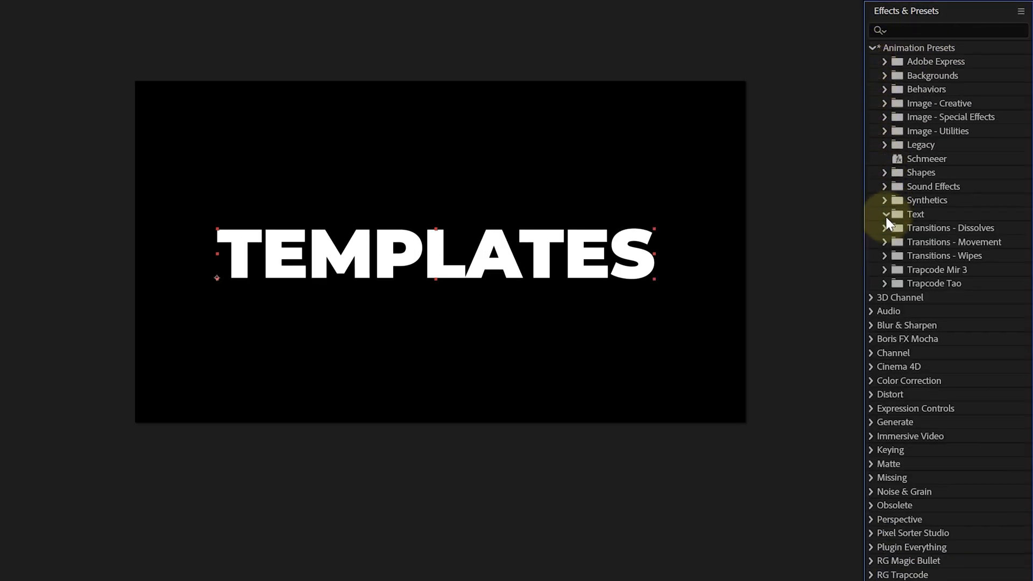
Browse the Text, Backgrounds and Behaviors presets, trying the Opacity Flash - random preset
left_click(886, 214)
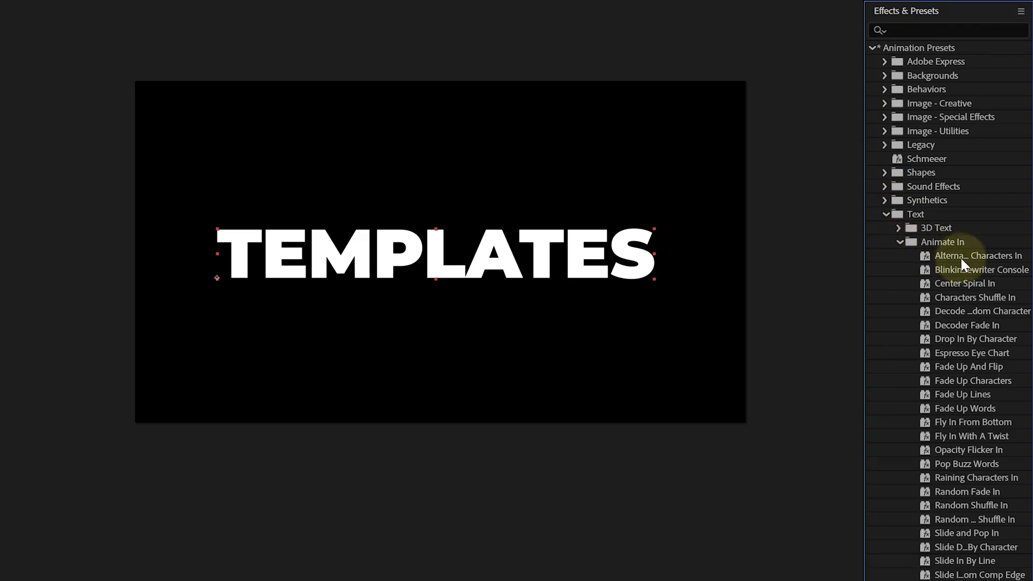
left_click(873, 47)
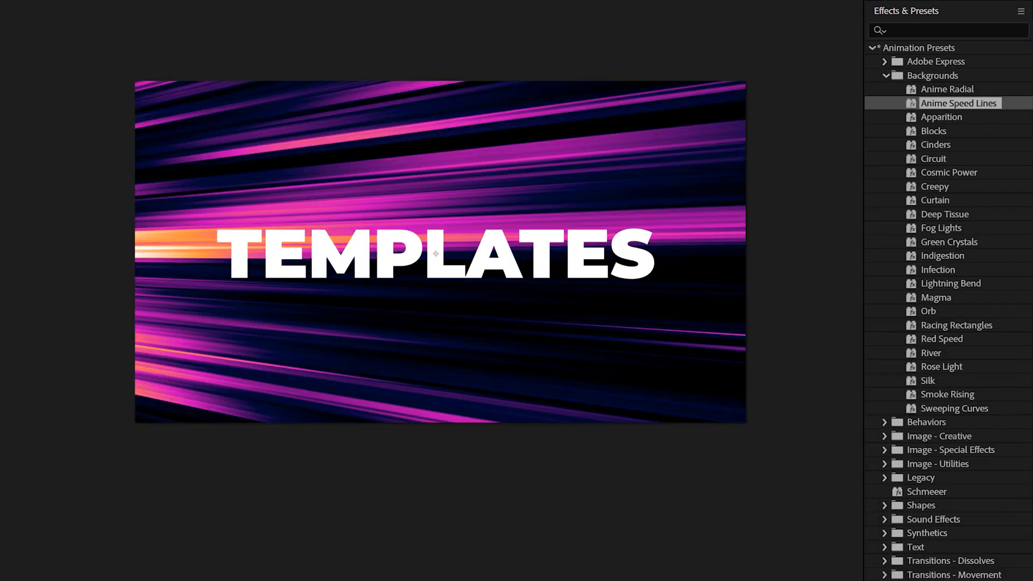
left_click(885, 89)
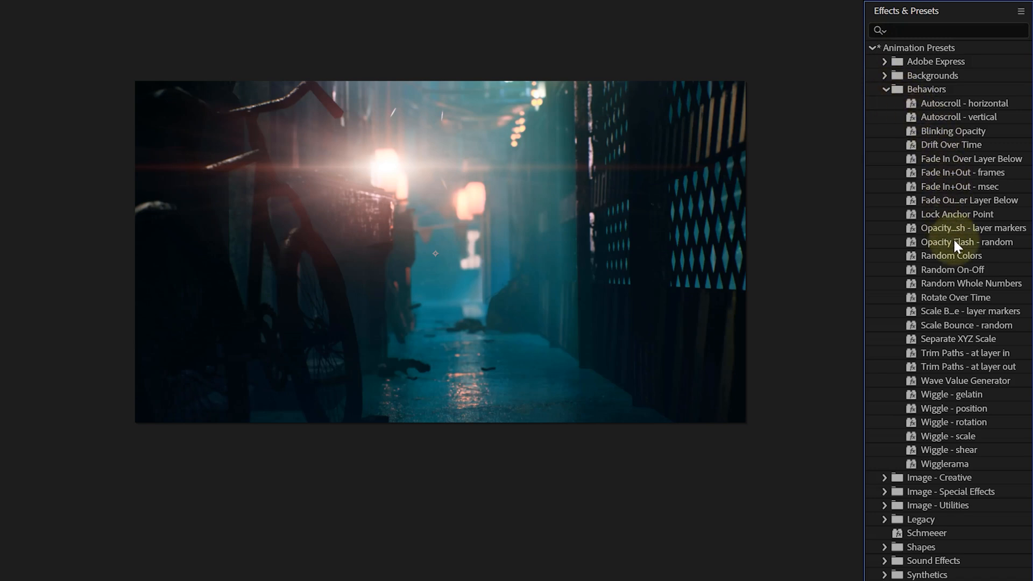
left_click(966, 241)
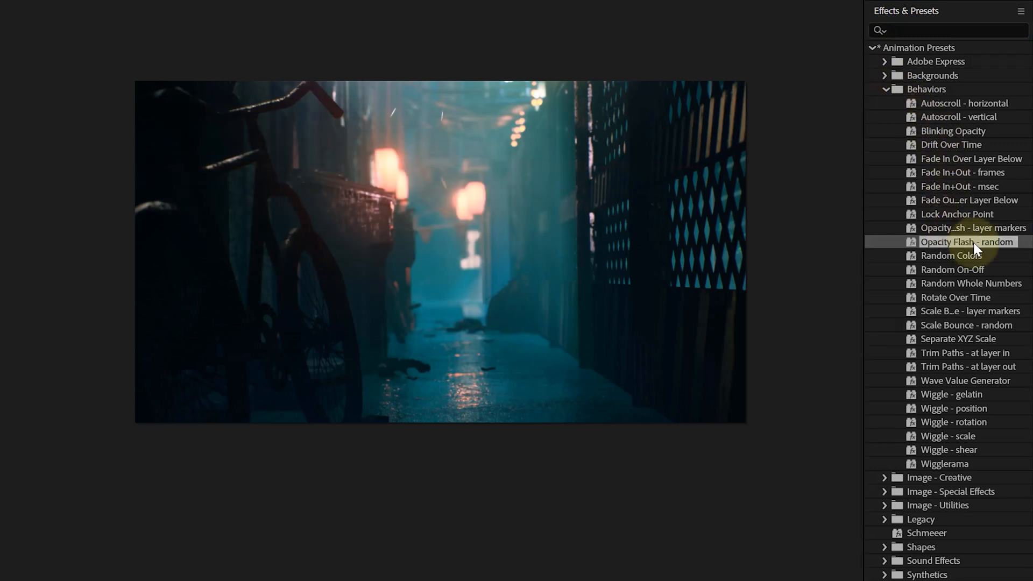